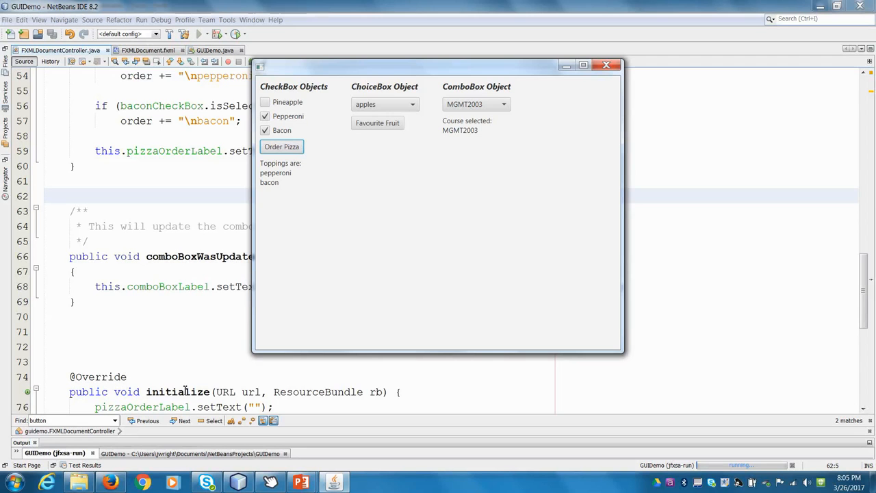
{"action": "mouse_move", "coordinate": [419, 100]}
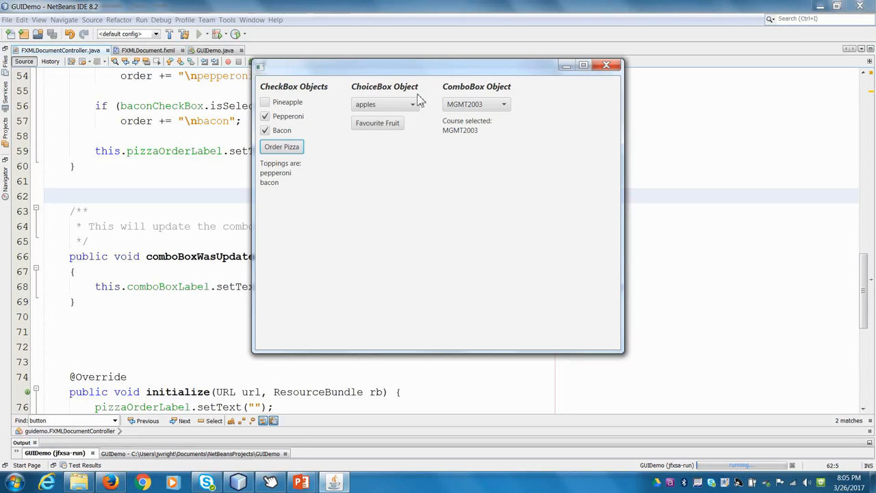
{"action": "mouse_move", "coordinate": [247, 151]}
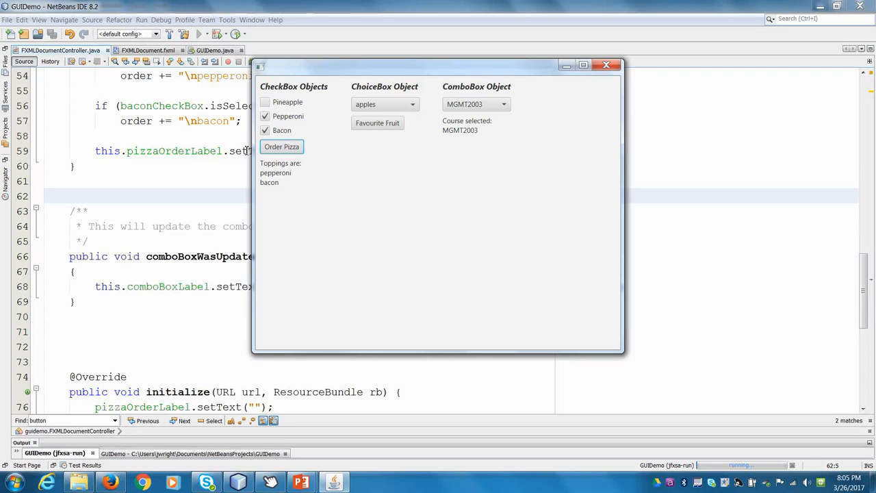
- Check the Pineapple topping so the order lists pineapple, pepperoni and bacon
{"action": "left_click", "coordinate": [282, 147]}
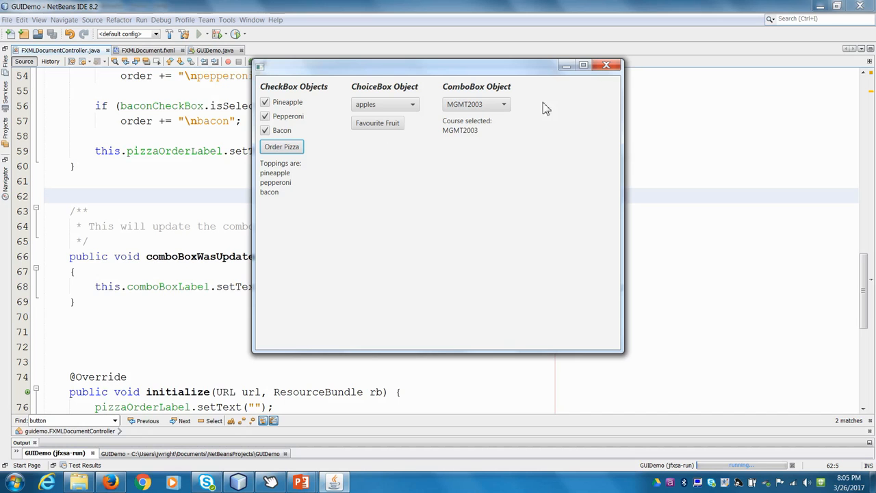
{"action": "mouse_move", "coordinate": [554, 148]}
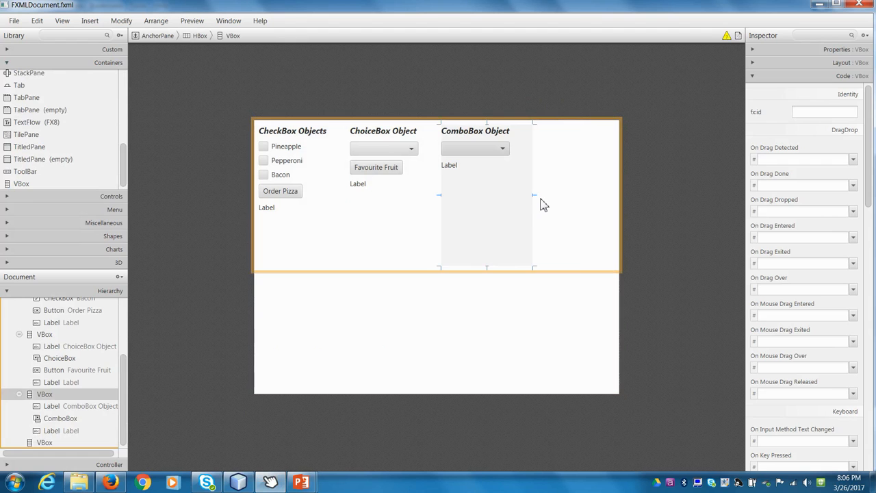
- Select the ComboBox VBox and show its Layout size and spacing settings in the Inspector
{"action": "left_click", "coordinate": [822, 63]}
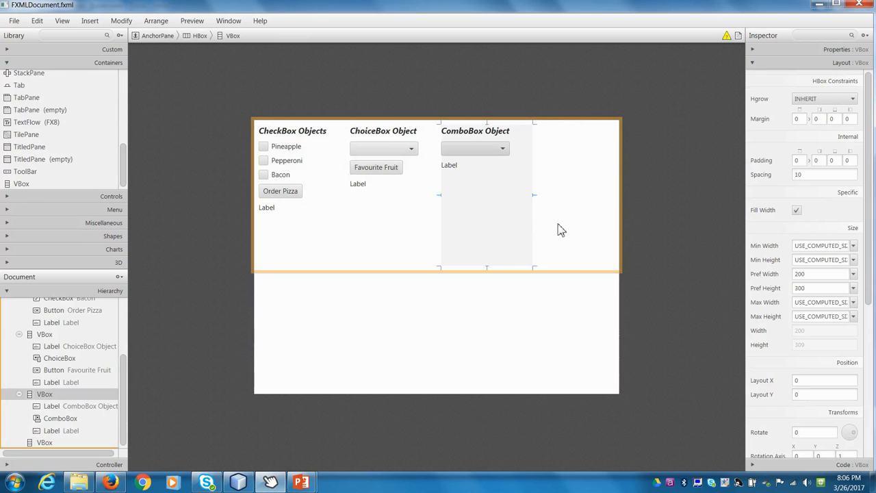
{"action": "left_click", "coordinate": [821, 274]}
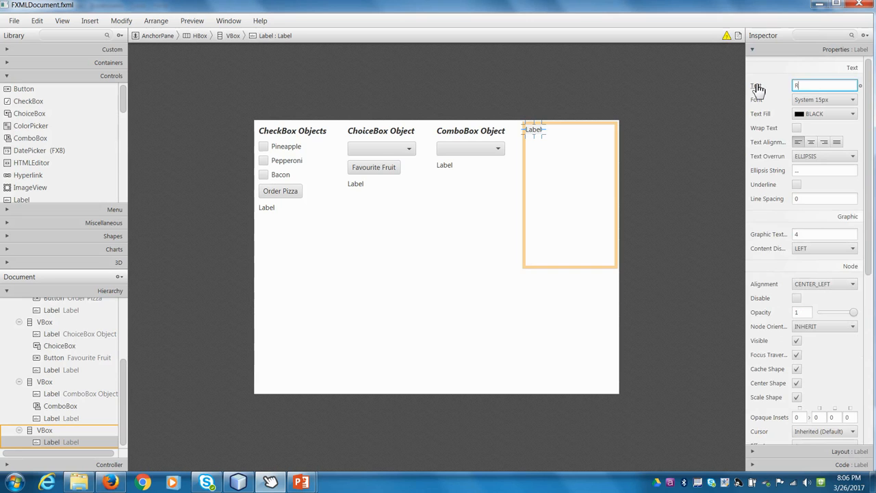
- Title the new fourth column's Label 'RadioButton Objects'
{"action": "type", "text": "RadioButton Objects"}
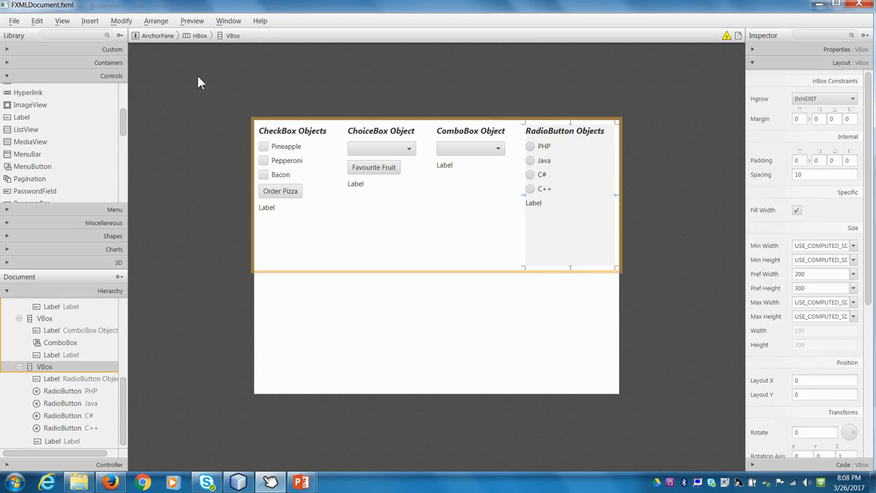
- Switch to the PowerPoint slide diagramming View, Model, Controller and Tests
{"action": "key", "text": "alt+tab"}
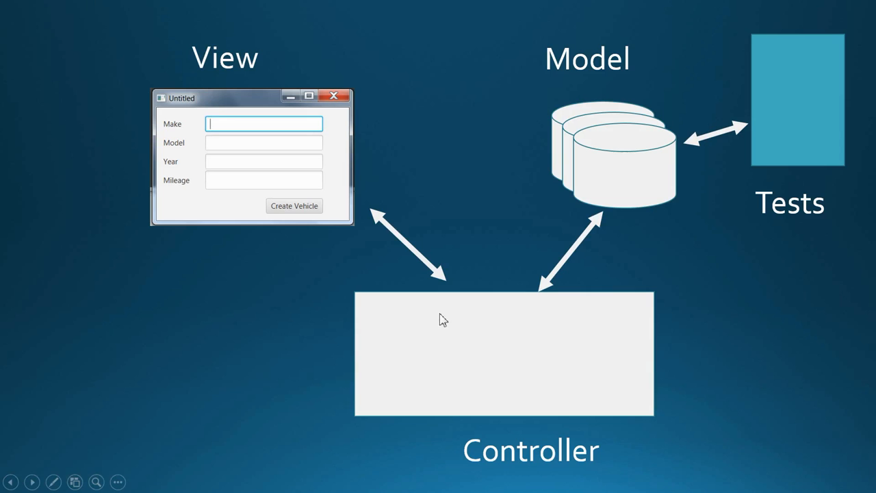
{"action": "mouse_move", "coordinate": [479, 353]}
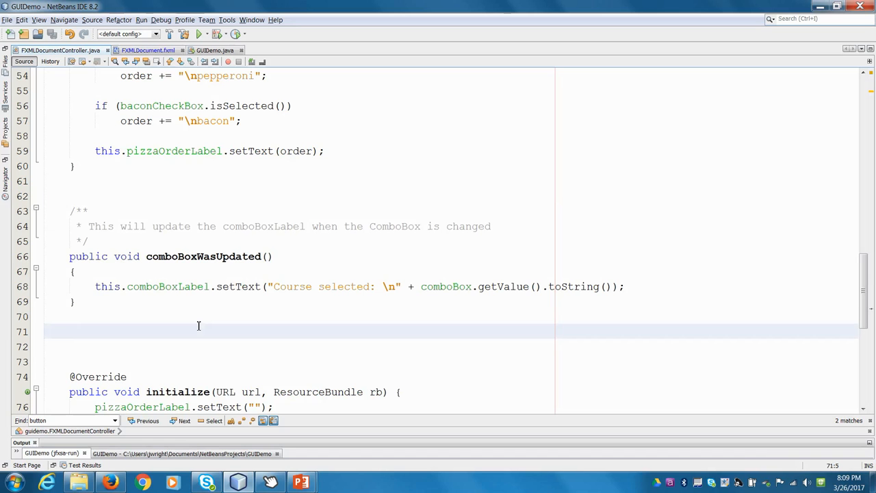
- Scroll to initialize in FXMLDocumentController.java and run the GUIDemo project
{"action": "scroll", "scroll_direction": "down", "scroll_amount": 3}
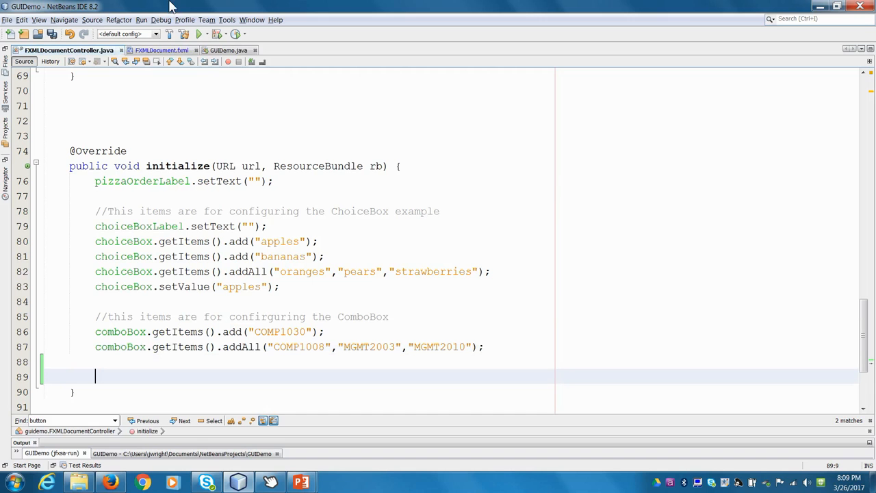
{"action": "left_click", "coordinate": [200, 33]}
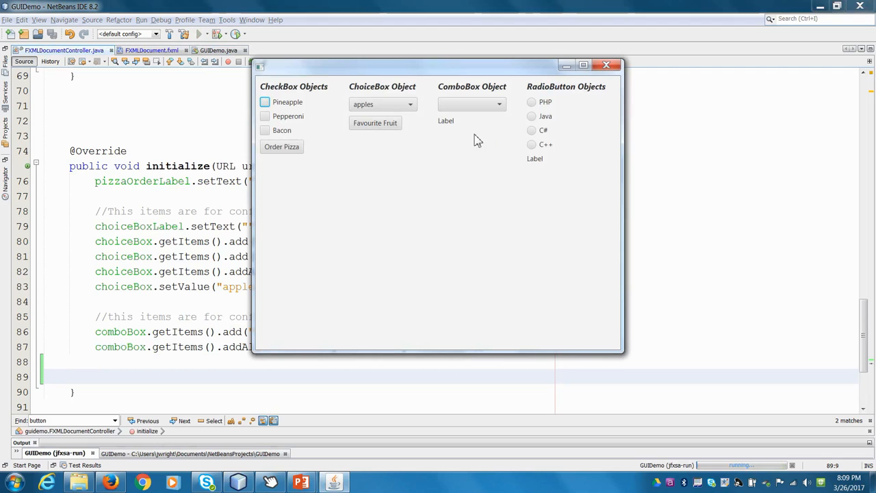
{"action": "type", "text": "comboBoxLabel;"}
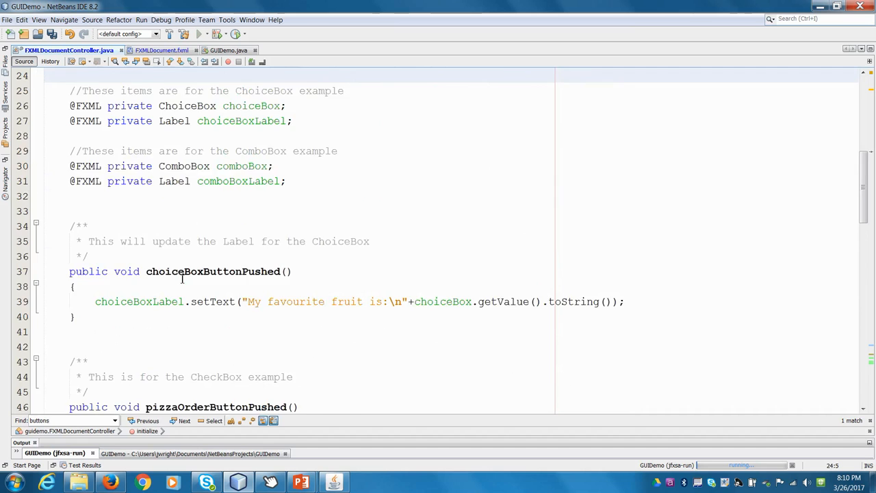
- Add a RadioButton comment and private fields phpRadioButton through cPlusPlusRadioButton plus Label radioButtonLabel
{"action": "scroll", "scroll_direction": "up", "scroll_amount": 3}
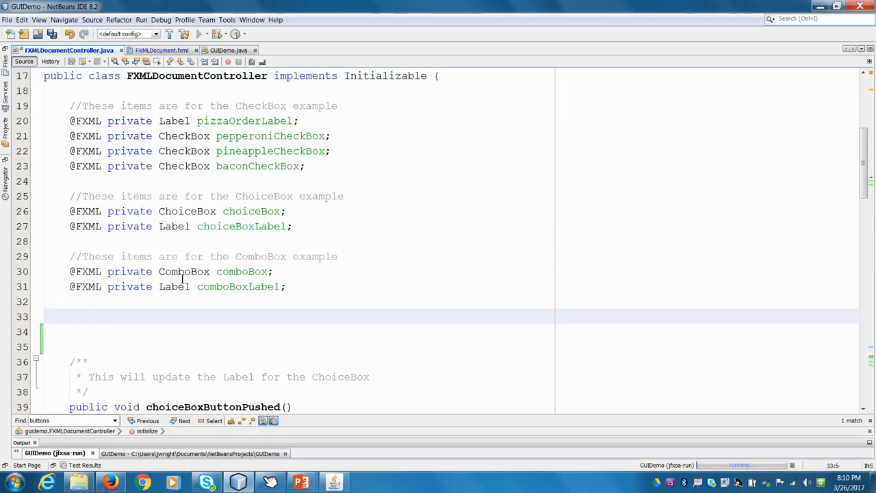
{"action": "type", "text": "//These items are for the RadioButton example"}
{"action": "left_click", "coordinate": [297, 332]}
{"action": "type", "text": "@FXML"}
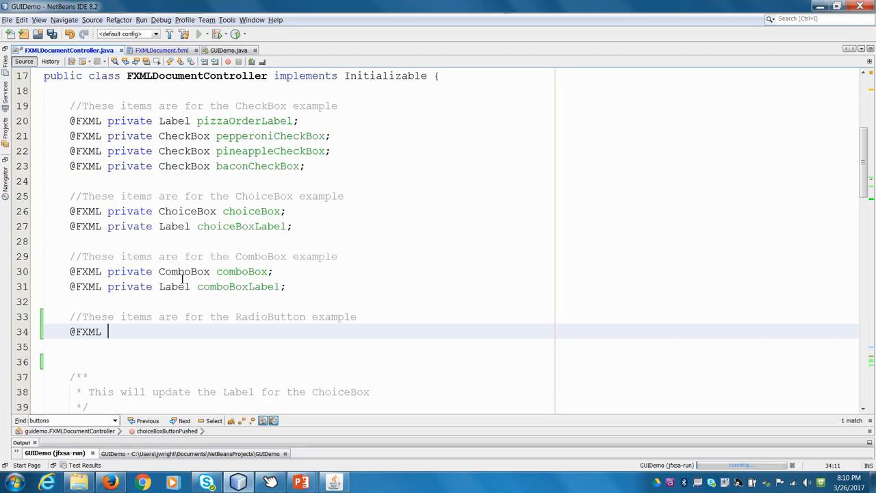
{"action": "type", "text": "private"}
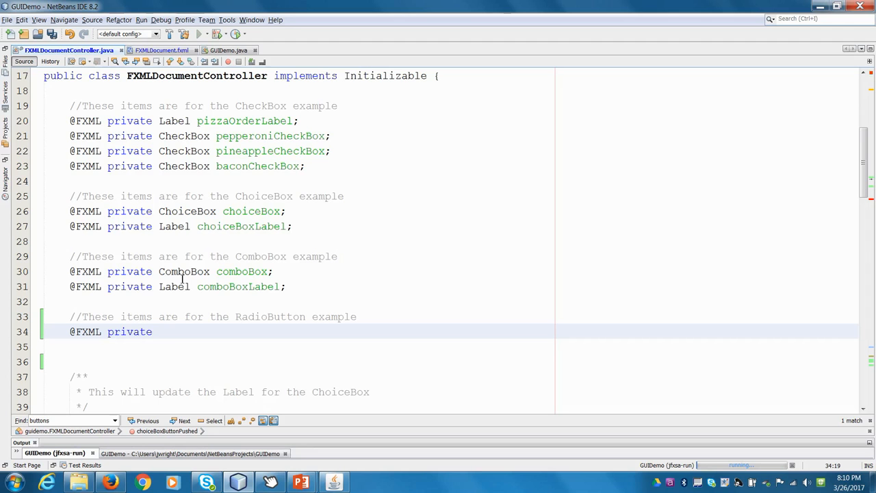
{"action": "type", "text": "RadioButton phpRadioButton;"}
{"action": "type", "text": "@FXML private"}
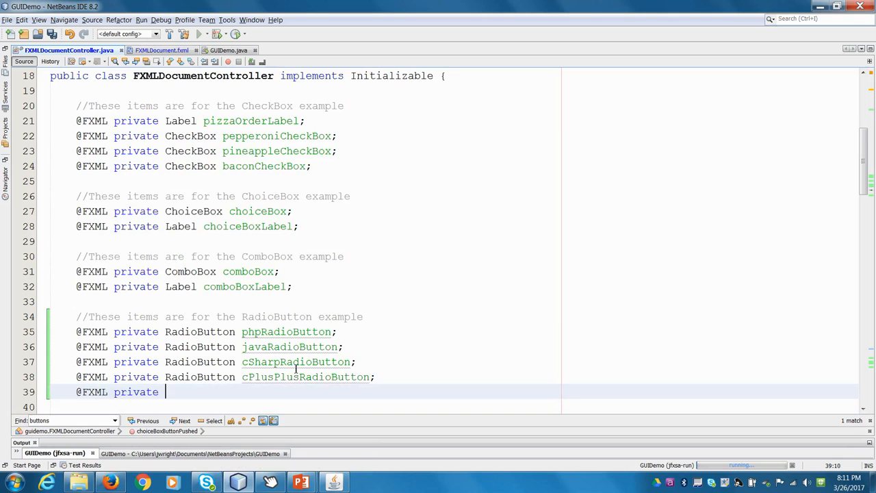
{"action": "type", "text": "Label radioButtonL"}
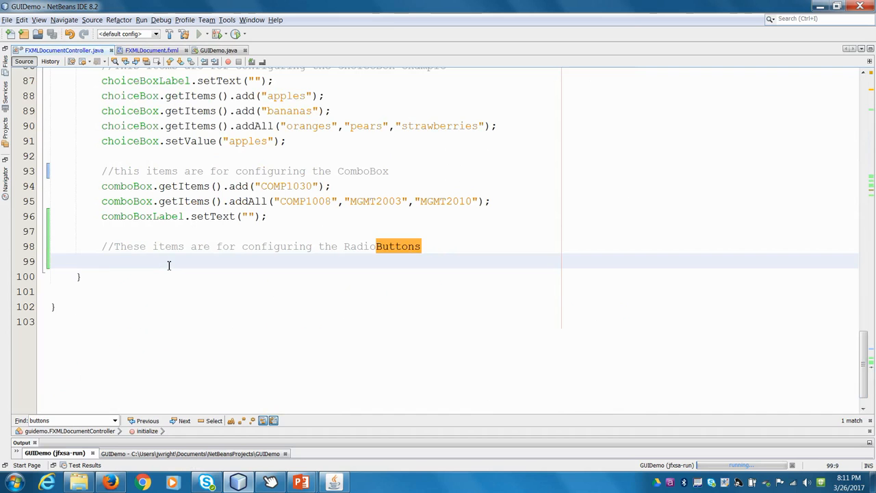
- Clear the selection label in initialize with radioButtonLabel.setText("")
{"action": "type", "text": "radioButtonLabel.setText()"}
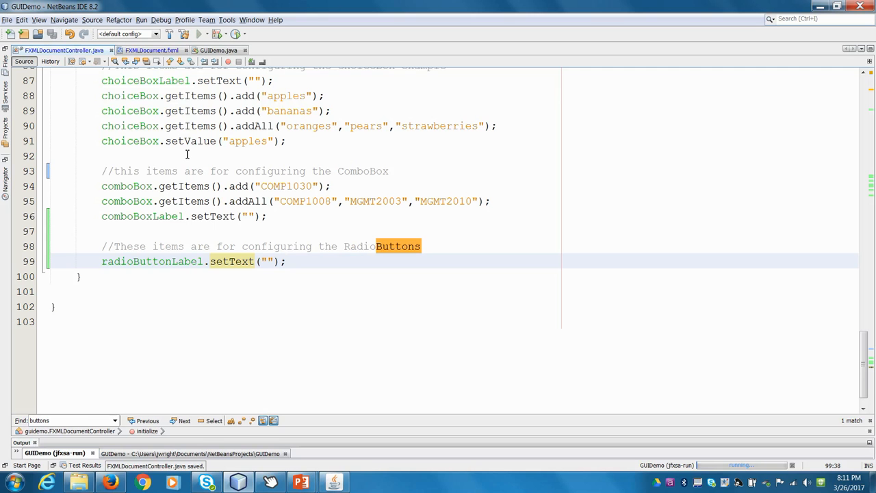
{"action": "scroll", "scroll_direction": "up", "scroll_amount": 3}
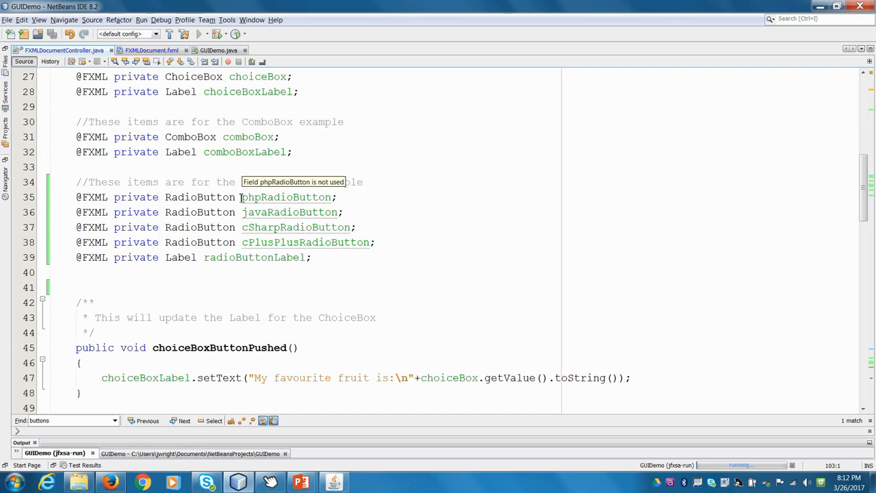
- Switch to the FXML layout and set the PHP radio button's fx:id to phpRadioButton
{"action": "left_click", "coordinate": [270, 481]}
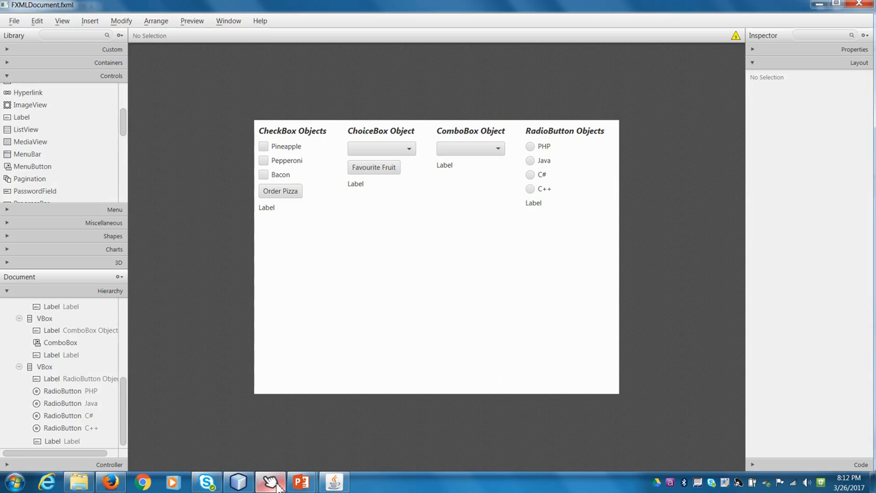
{"action": "left_click", "coordinate": [544, 146]}
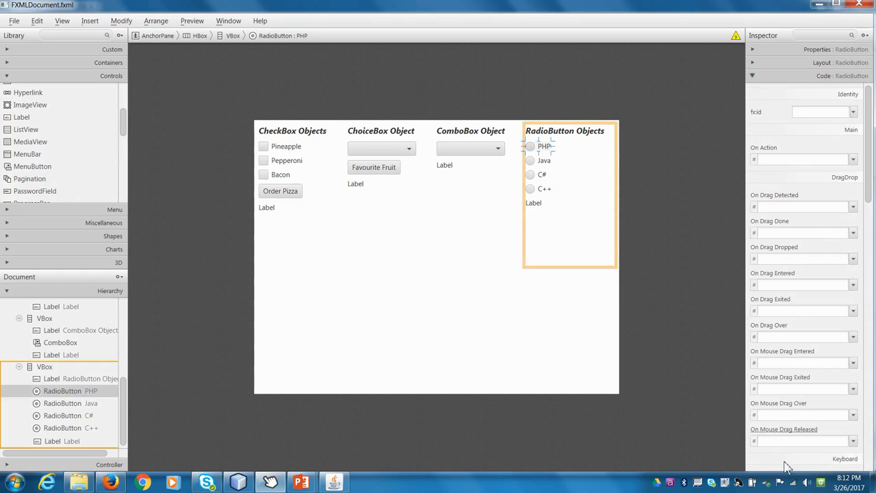
{"action": "left_click", "coordinate": [852, 112]}
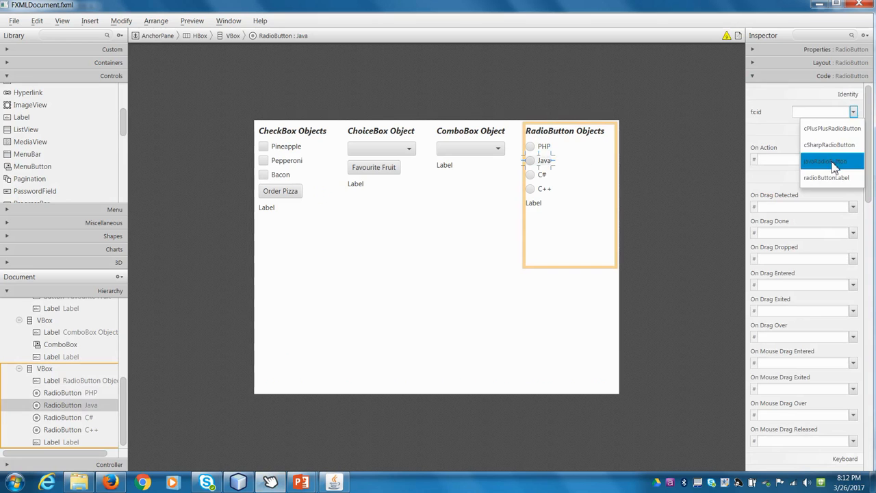
- Set fx:id javaRadioButton on the Java option and select the label beneath the radio buttons
{"action": "left_click", "coordinate": [830, 145]}
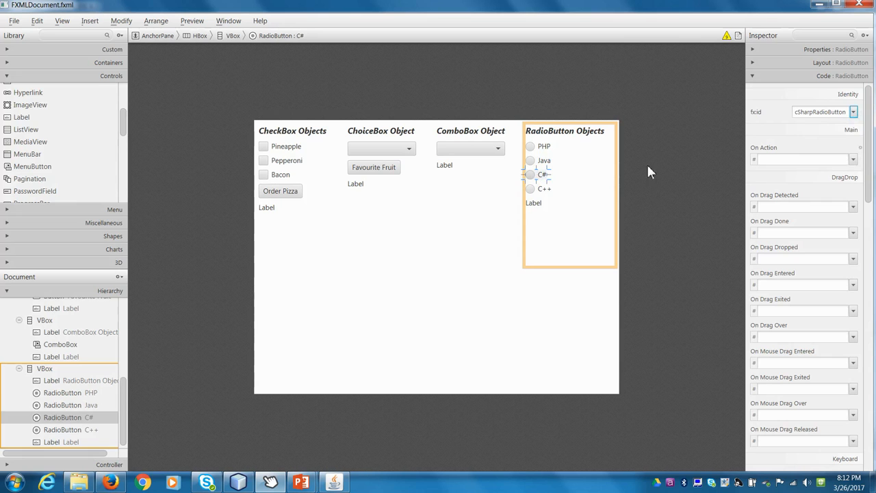
{"action": "left_click", "coordinate": [534, 203]}
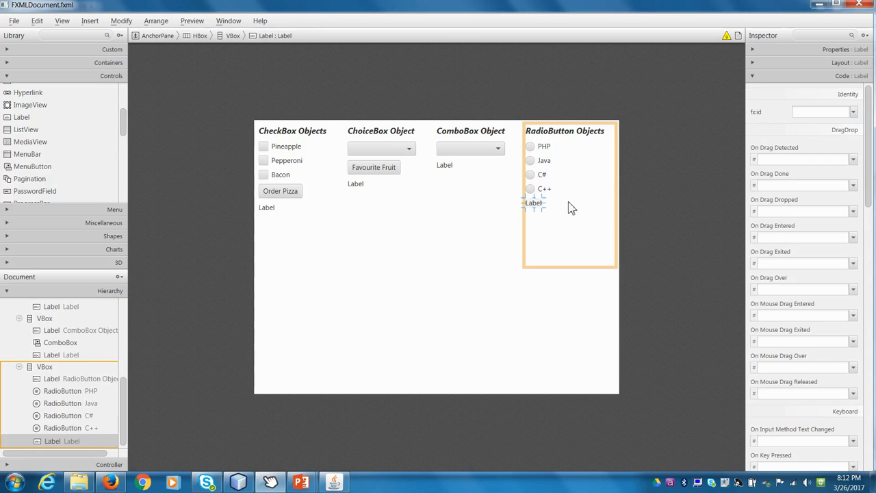
{"action": "left_click", "coordinate": [14, 21]}
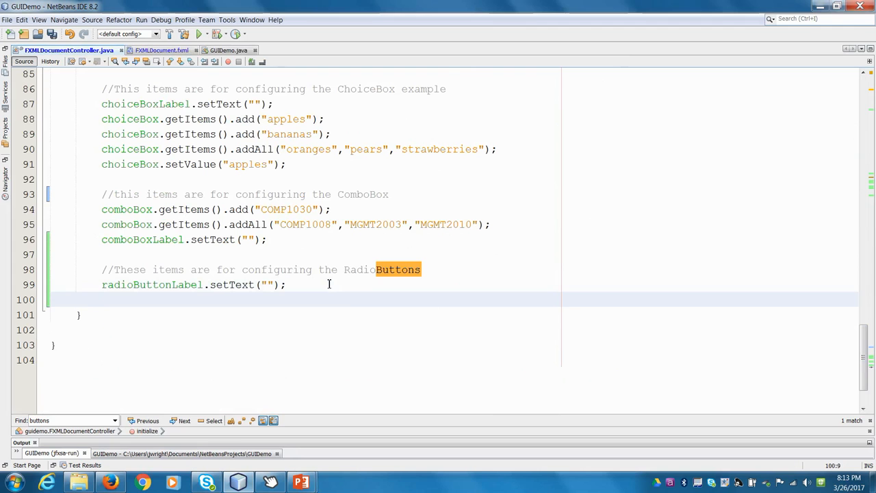
- Declare the field 'private ToggleGroup favLangToggleGroup;' in the controller
{"action": "type", "text": "favLang"}
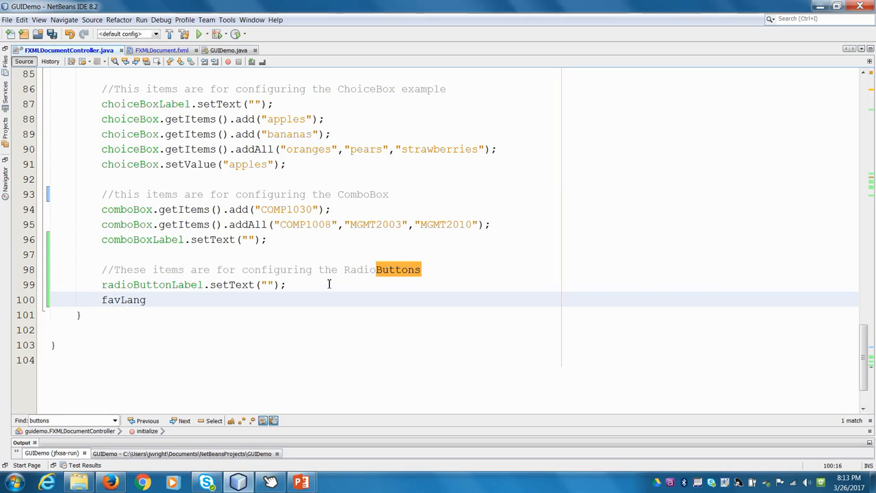
{"action": "type", "text": "ToggleGroup"}
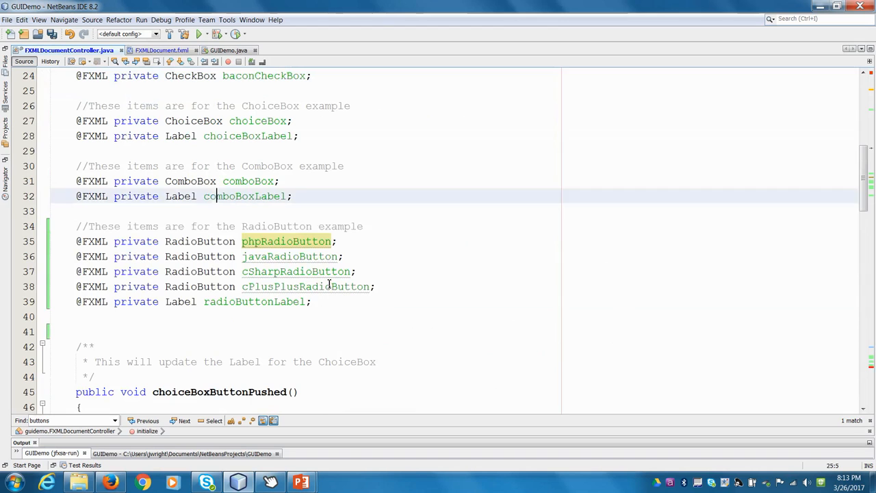
{"action": "type", "text": "private ToggleGroup"}
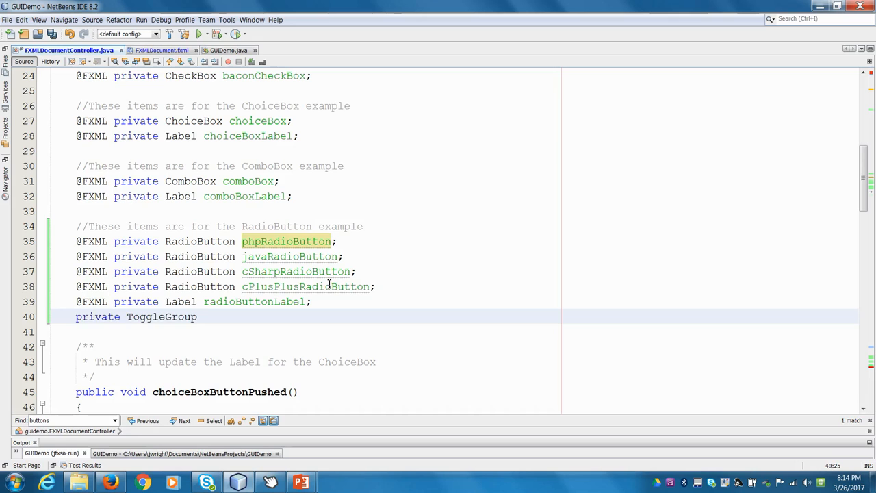
{"action": "type", "text": "favLangToggleGroup"}
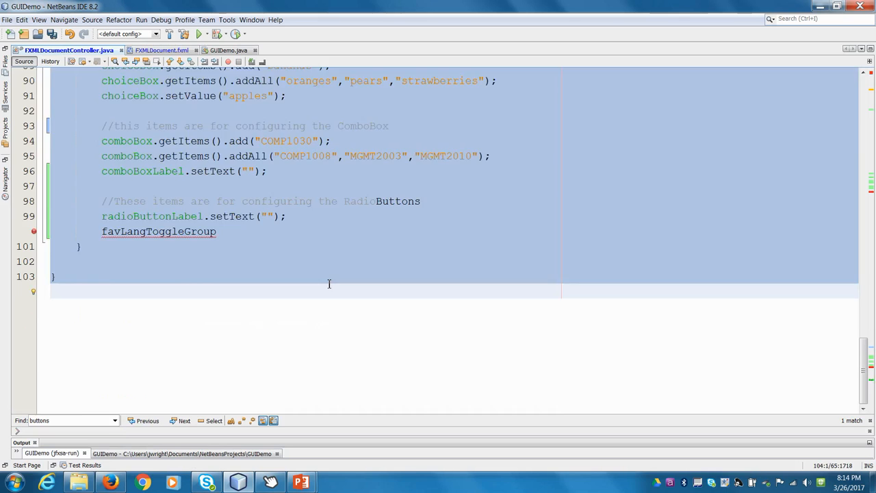
{"action": "type", "text": ";"}
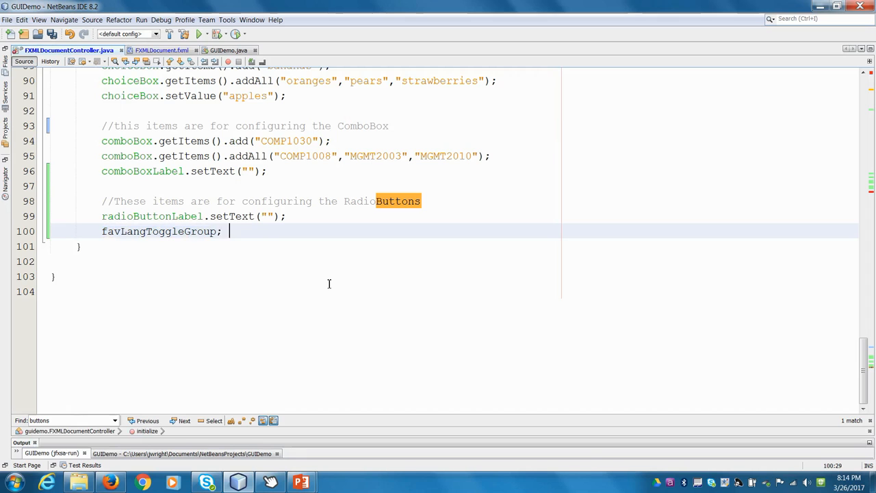
- Assign favLangToggleGroup = new ToggleGroup(); inside initialize
{"action": "type", "text": "= new ToggleGroup"}
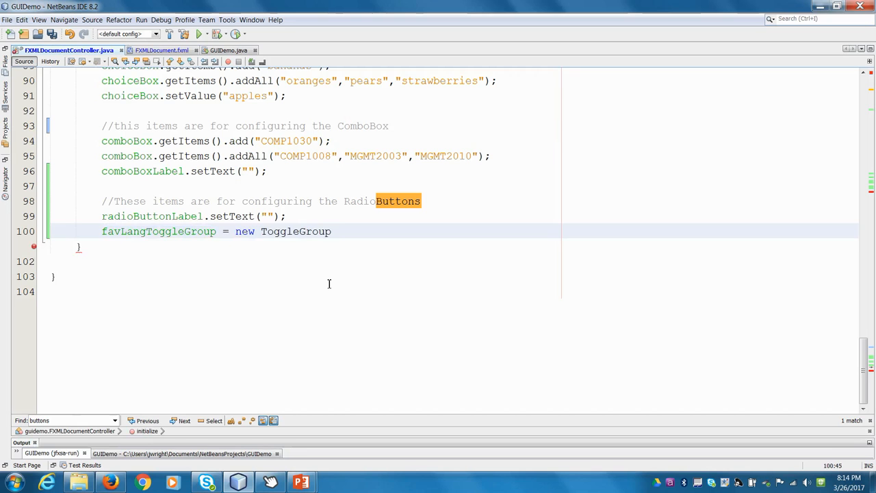
{"action": "type", "text": "();"}
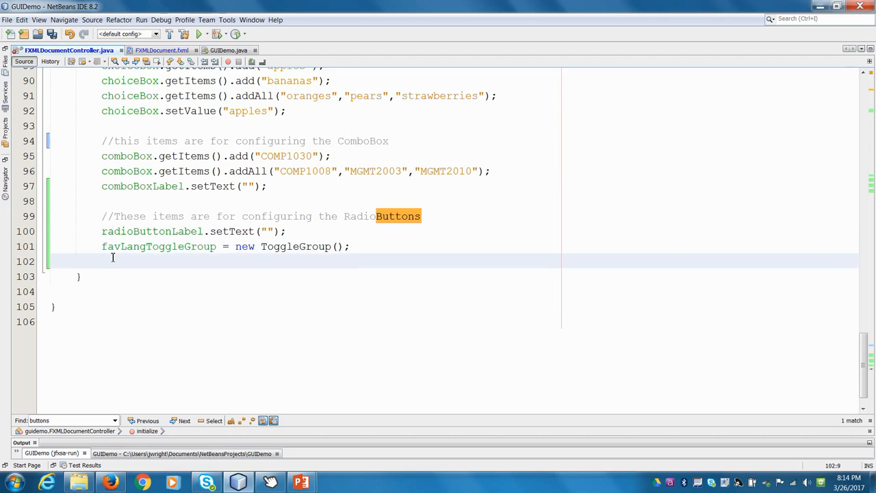
- Call setToggleGroup(favLangToggleGroup) on the C++, C#, PHP and Java radio buttons
{"action": "type", "text": "this.cPlusPlusRadioButton.setToggleGroup(favLangToggleGroup);"}
{"action": "type", "text": "this.cSharpRadioButton"}
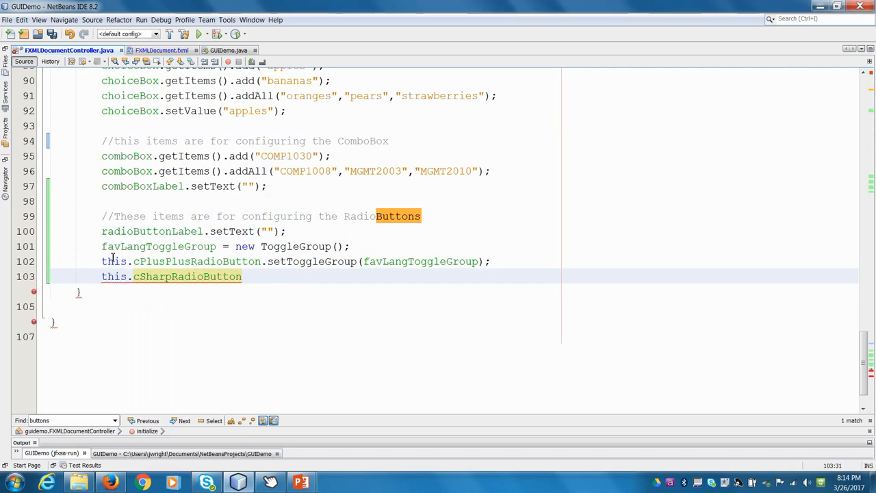
{"action": "type", "text": ".setToggleGroup(favLangToggleGroup);"}
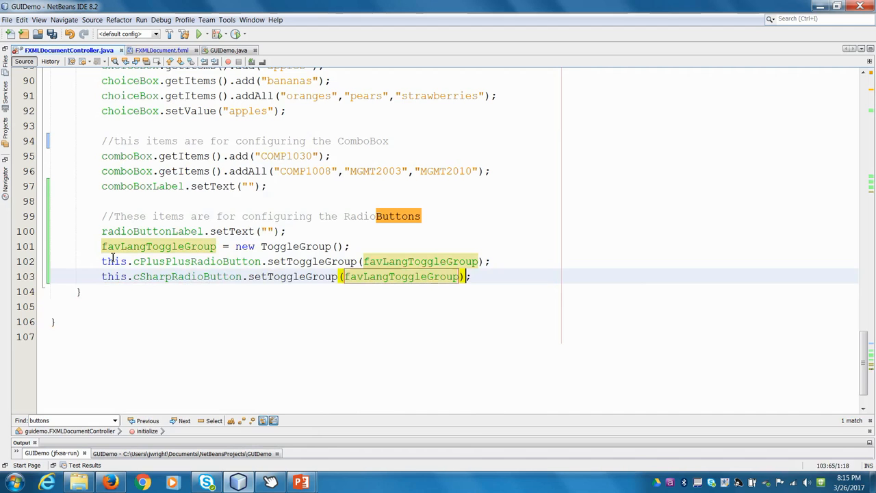
{"action": "type", "text": "this.phpRadioButton.setToggleGroup(favLangToggleGroup);"}
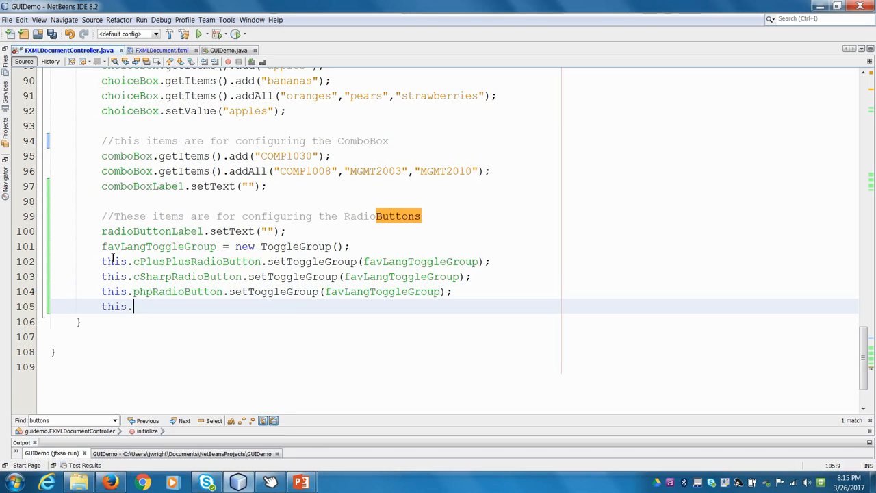
{"action": "type", "text": "javaRadioButton.setToggleGroup(favLangToggleGroup);"}
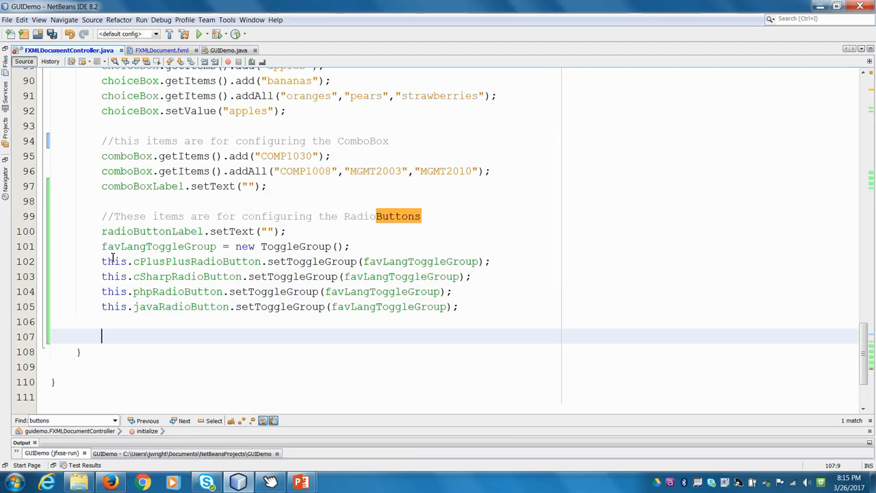
- Run GUIDemo and choose PHP, then Java and another option to confirm single selection
{"action": "left_click", "coordinate": [199, 32]}
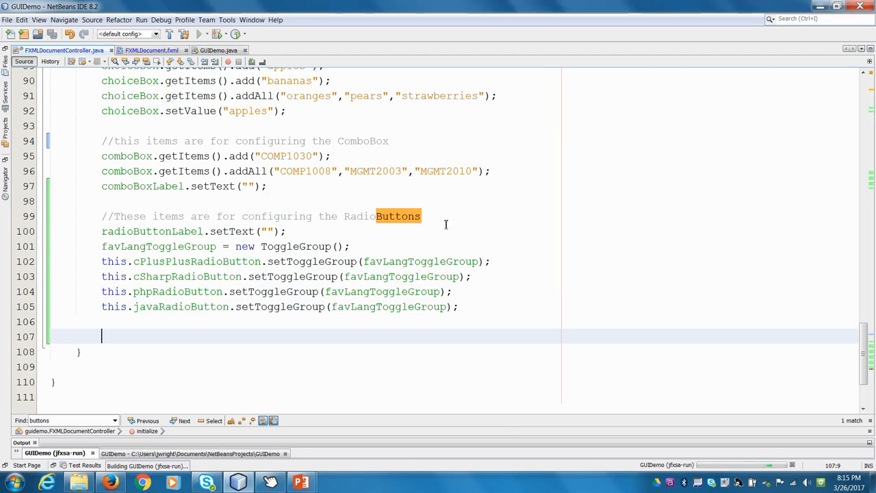
{"action": "left_click", "coordinate": [200, 33]}
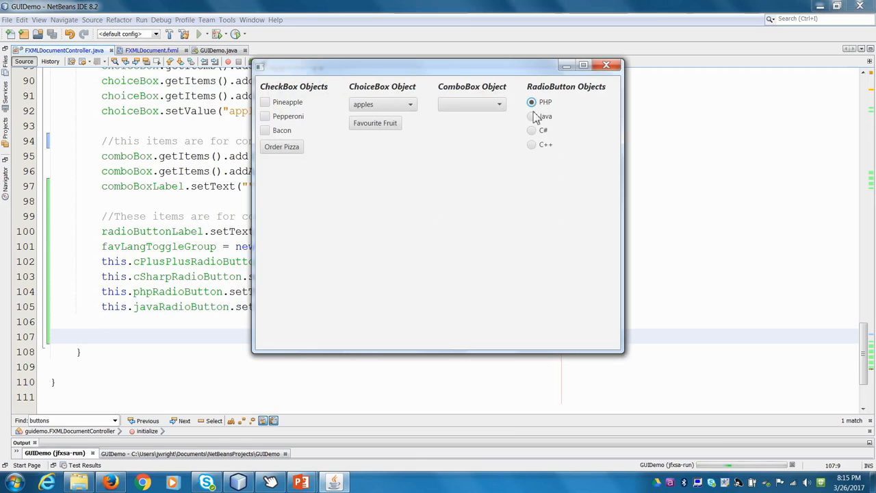
{"action": "left_click", "coordinate": [531, 115]}
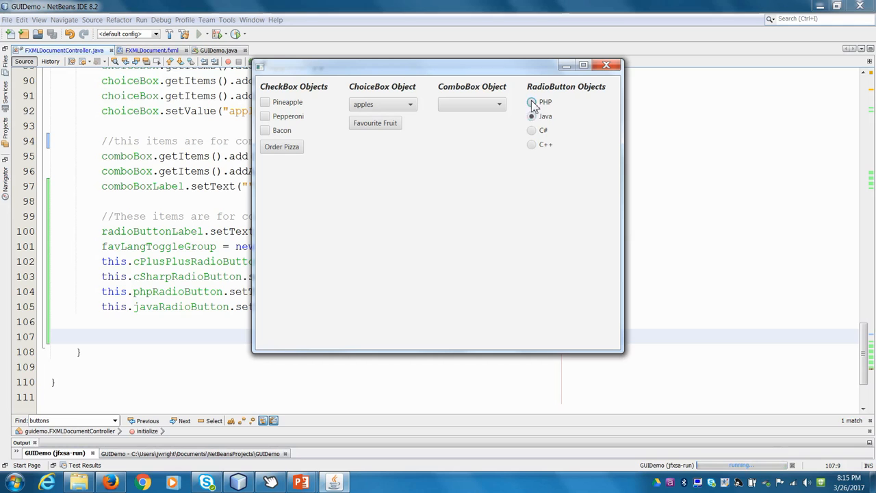
{"action": "left_click", "coordinate": [531, 102]}
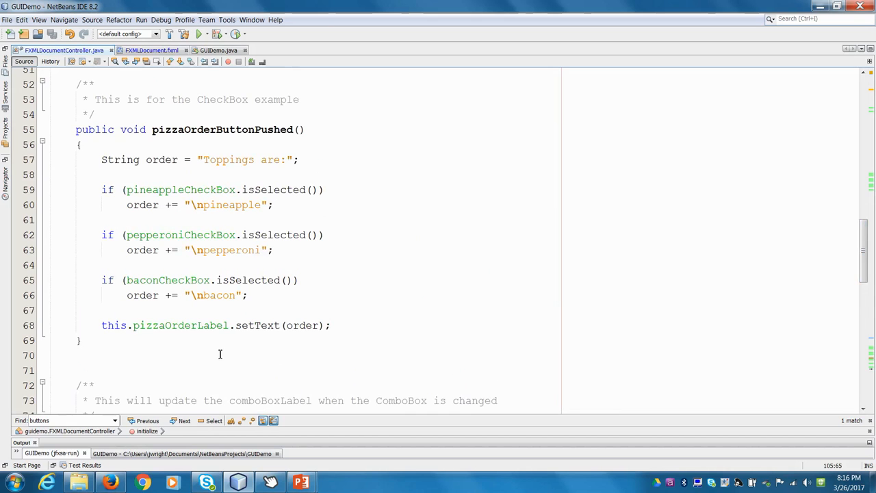
- Write radioButtonChanged with an if on favLangToggleGroup's selected toggle setting radioButtonLabel for C++
{"action": "type", "text": "This method will update the radioButtonLabel when ever a different"}
{"action": "type", "text": "* radio button is pushed"}
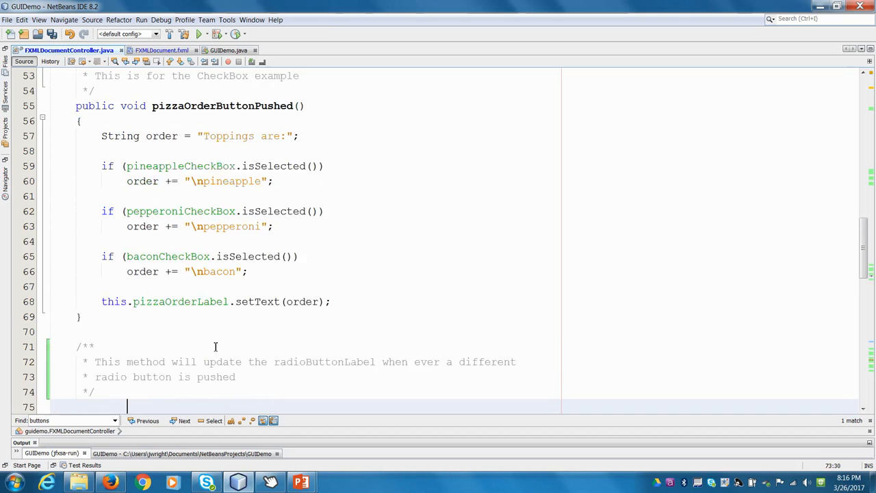
{"action": "type", "text": "public void radioButtonChanged("}
{"action": "type", "text": "{"}
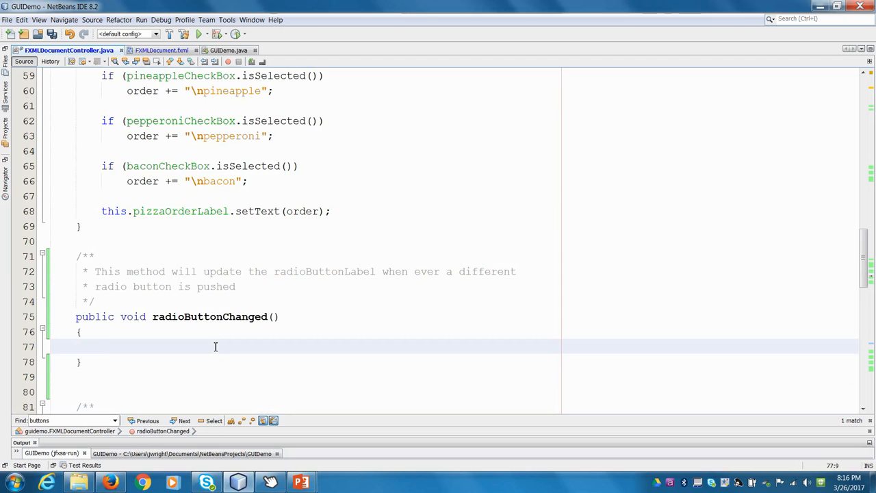
{"action": "type", "text": "if"}
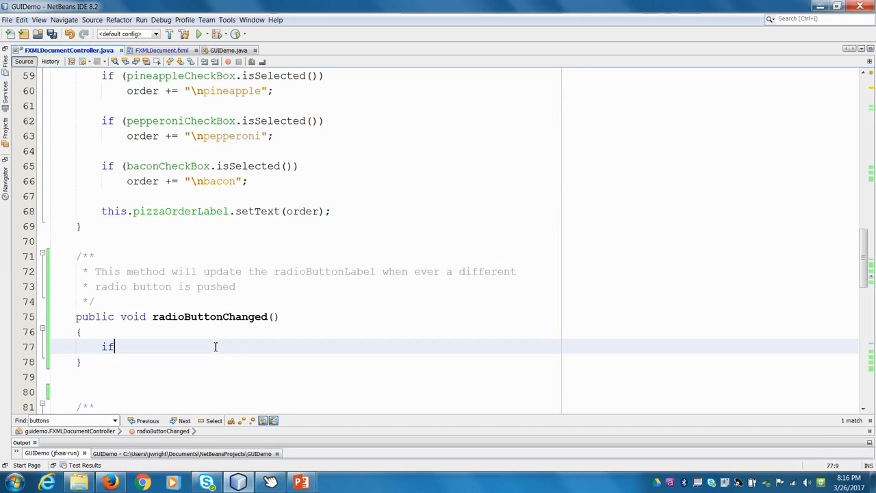
{"action": "type", "text": "(this."}
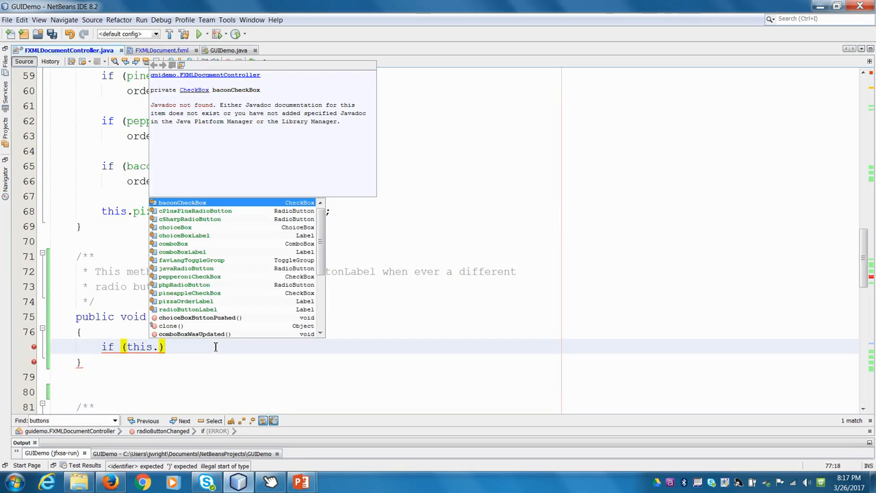
{"action": "type", "text": "favLangToggleGroup.getSelectedToggle("}
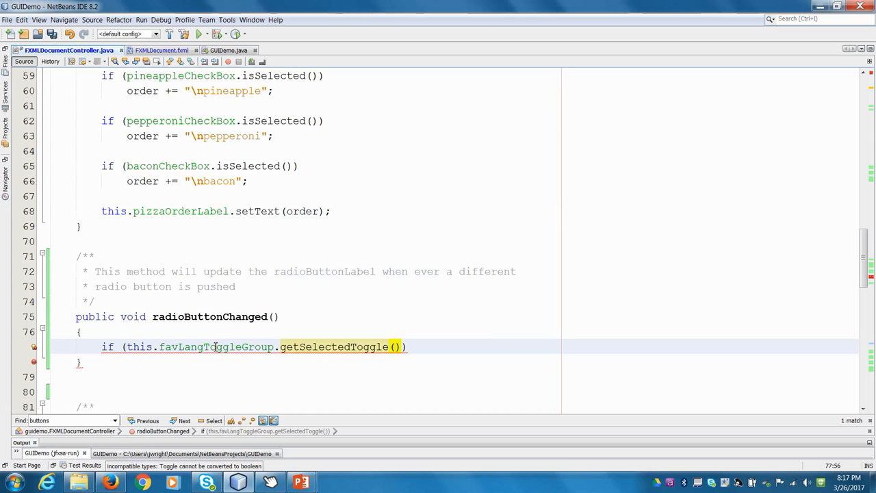
{"action": "type", "text": ".e"}
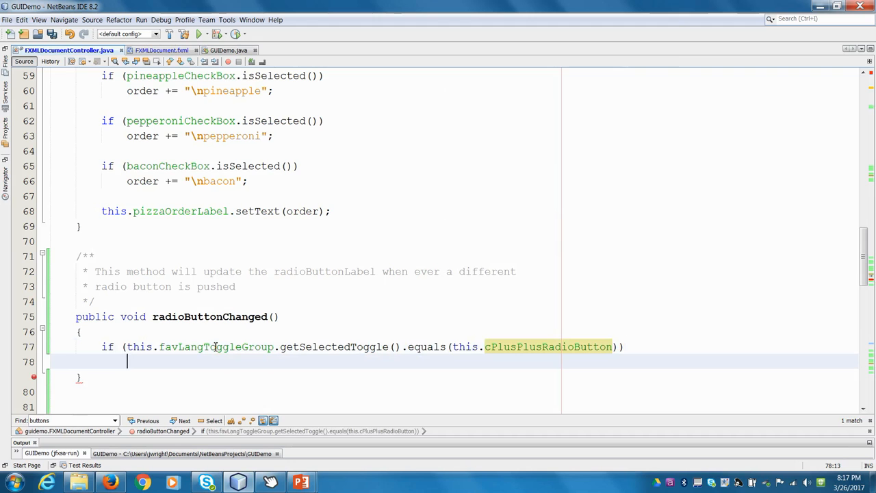
{"action": "mouse_move", "coordinate": [337, 326]}
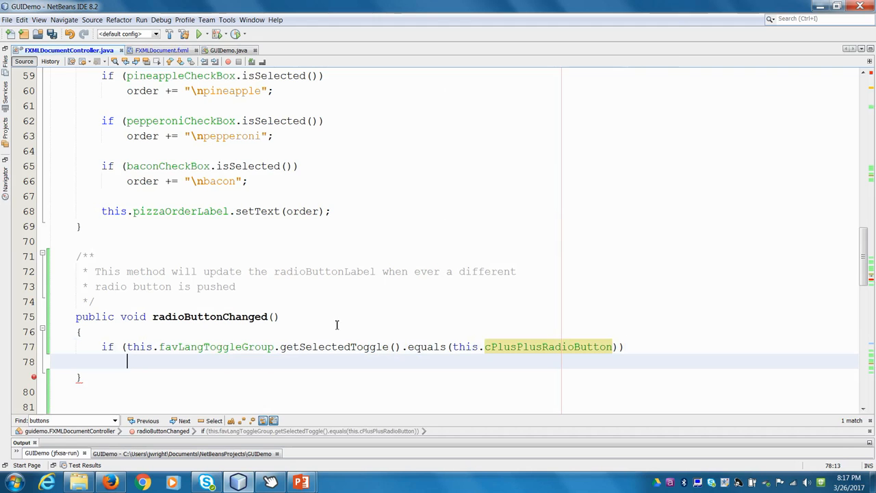
{"action": "mouse_move", "coordinate": [541, 340]}
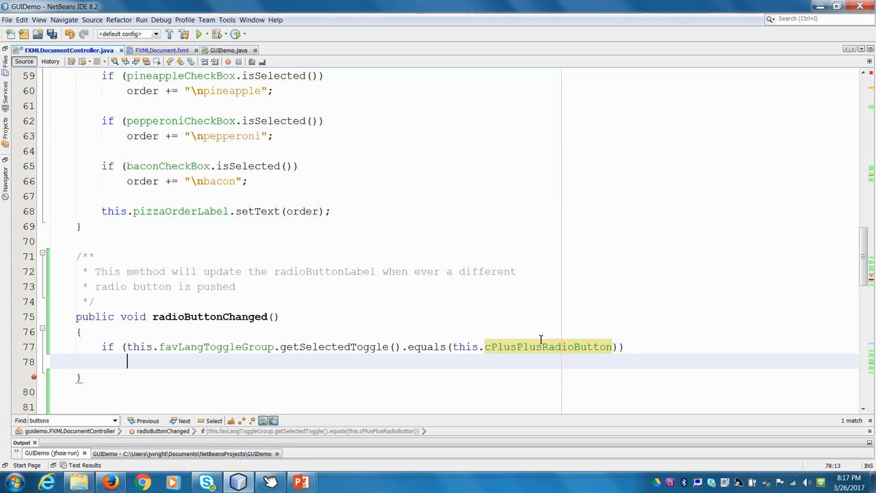
{"action": "type", "text": "radioButtonLlabel.setText(\"The selected item is: C++\");"}
{"action": "left_click", "coordinate": [440, 391]}
{"action": "type", "text": "if"}
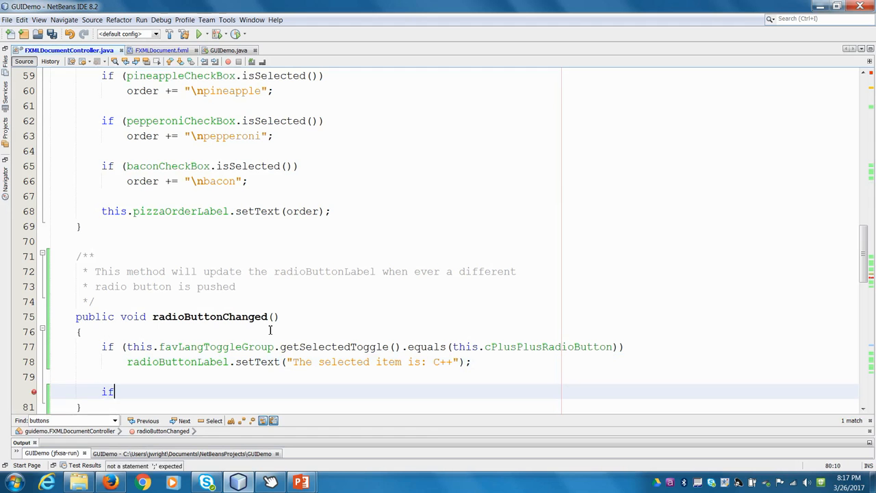
- Add if branches for cSharpRadioButton and phpRadioButton, then run GUIDemo
{"action": "type", "text": "(this.favLangToggleGroup.get"}
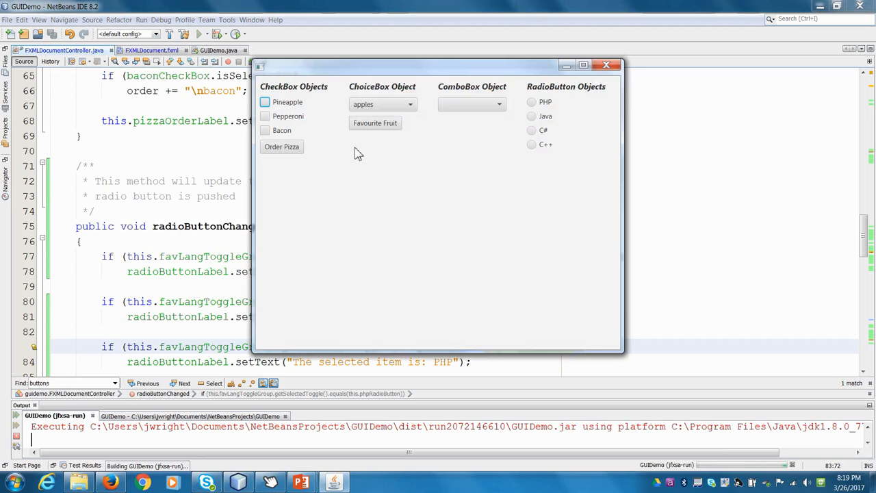
- Choose PHP and other language options in the running demo; no selection label appears yet
{"action": "left_click", "coordinate": [531, 101]}
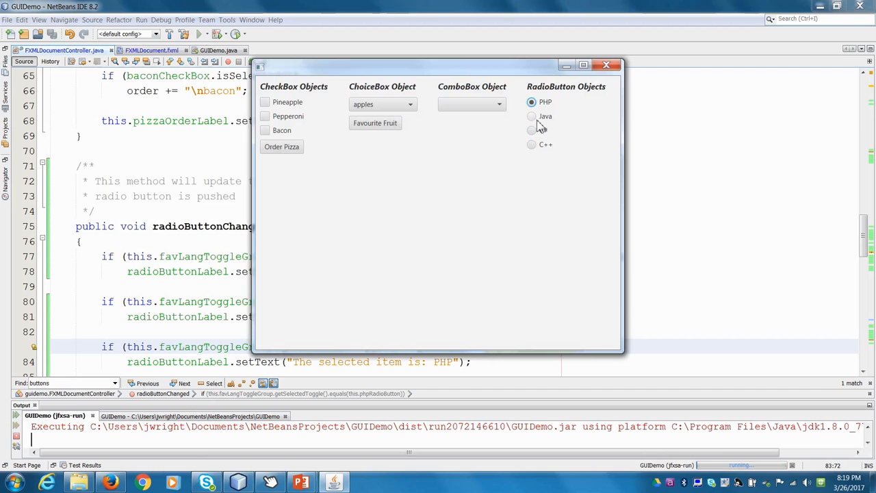
{"action": "left_click", "coordinate": [532, 130]}
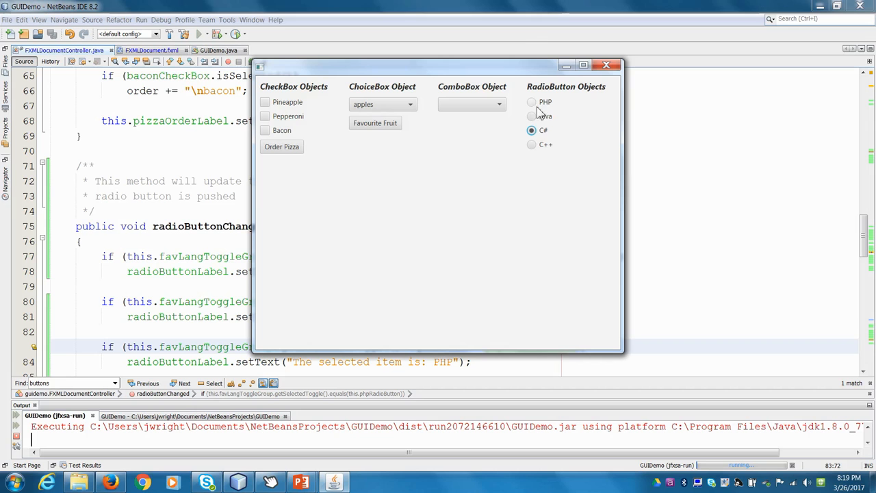
{"action": "left_click", "coordinate": [532, 102]}
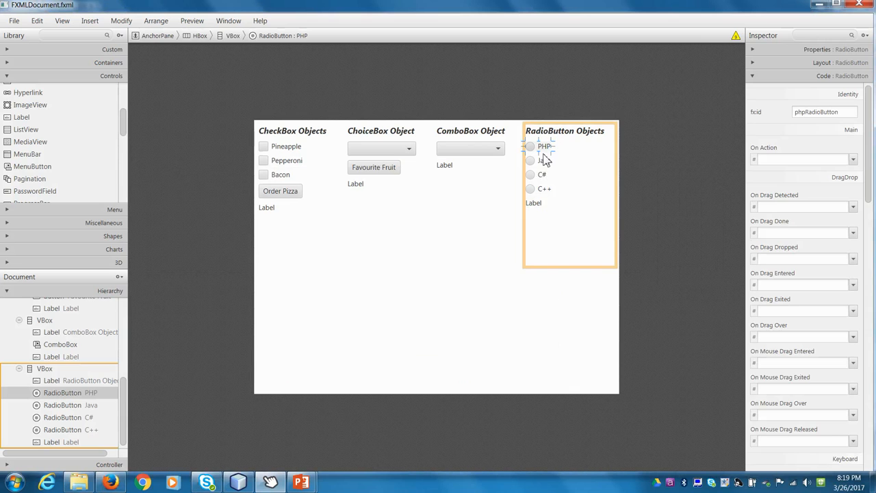
- Select the PHP, Java, C# and C++ radio buttons and set On Action to radioButtonChanged
{"action": "left_click", "coordinate": [542, 176]}
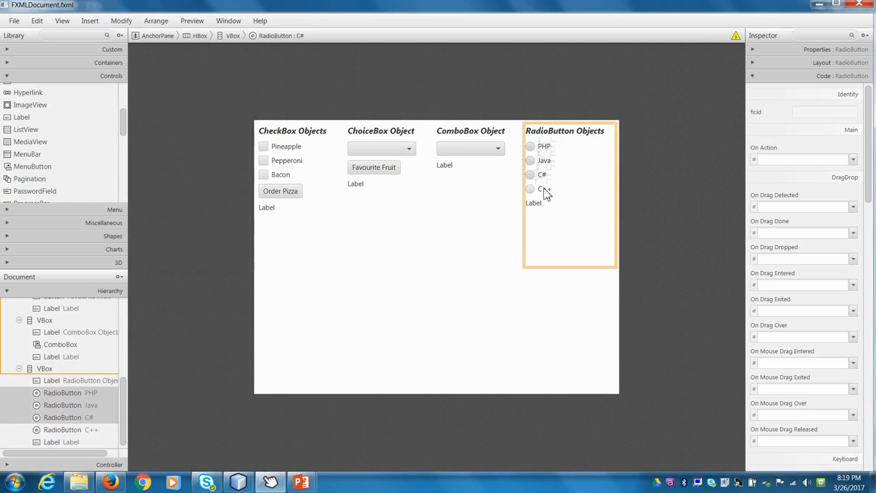
{"action": "left_click", "coordinate": [851, 159]}
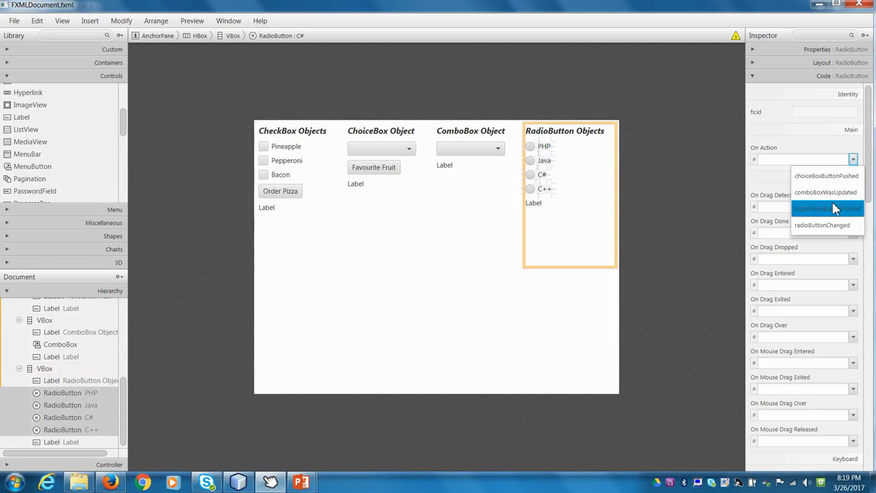
{"action": "left_click", "coordinate": [14, 21]}
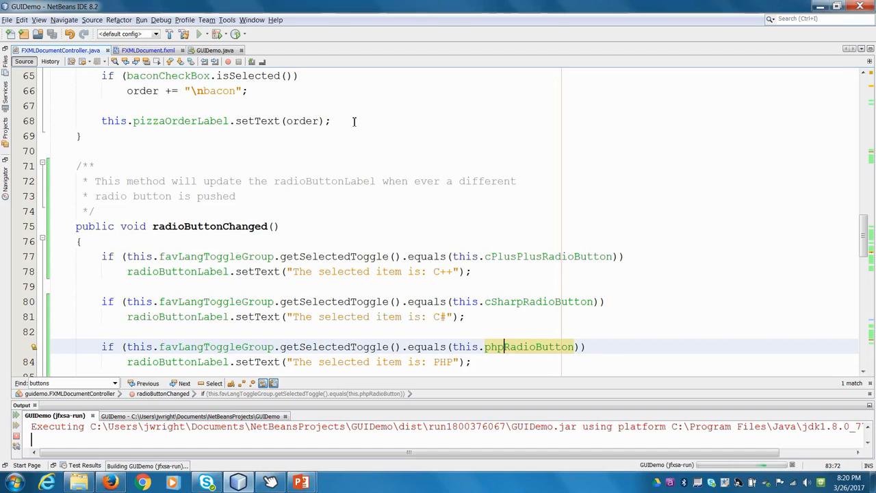
- Rerun GUIDemo, pick a language to see 'The selected item is:' label, then choose COMP1008
{"action": "left_click", "coordinate": [197, 33]}
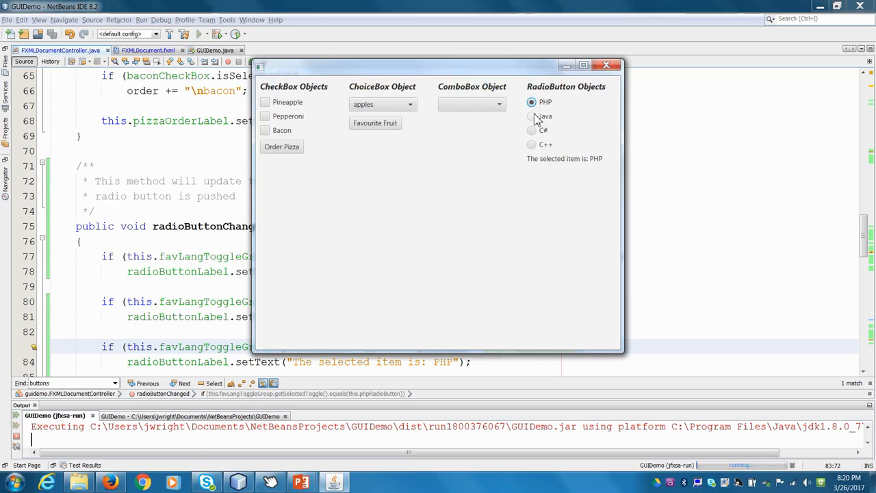
{"action": "left_click", "coordinate": [531, 145]}
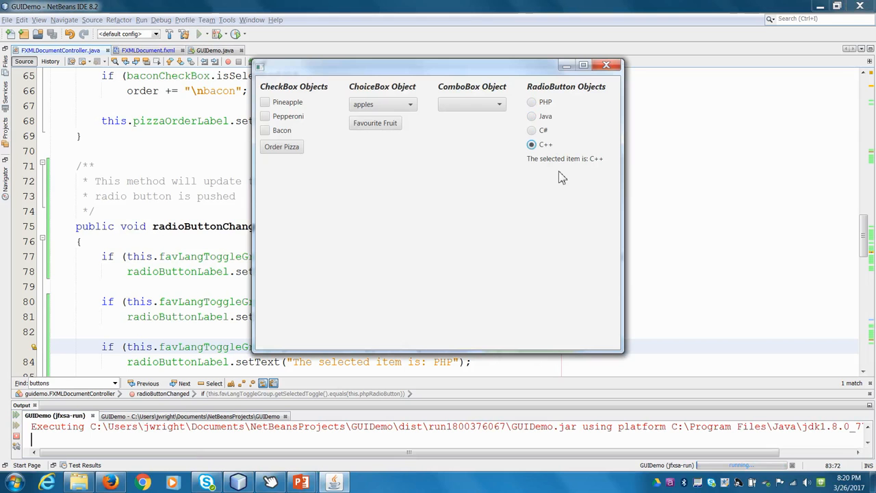
{"action": "mouse_move", "coordinate": [304, 93]}
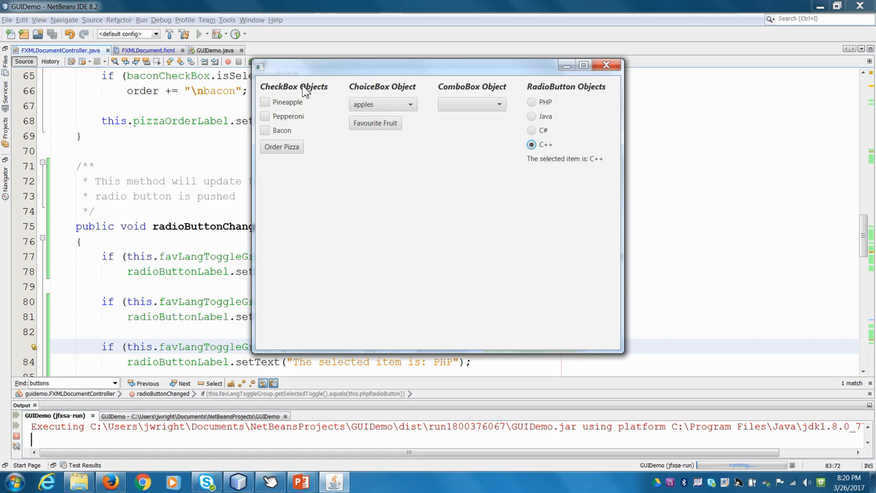
{"action": "mouse_move", "coordinate": [542, 99]}
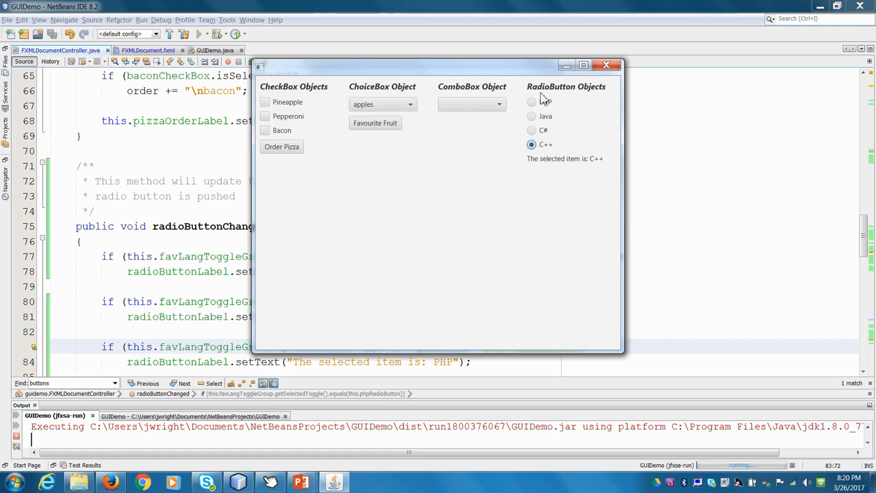
{"action": "left_click", "coordinate": [469, 104]}
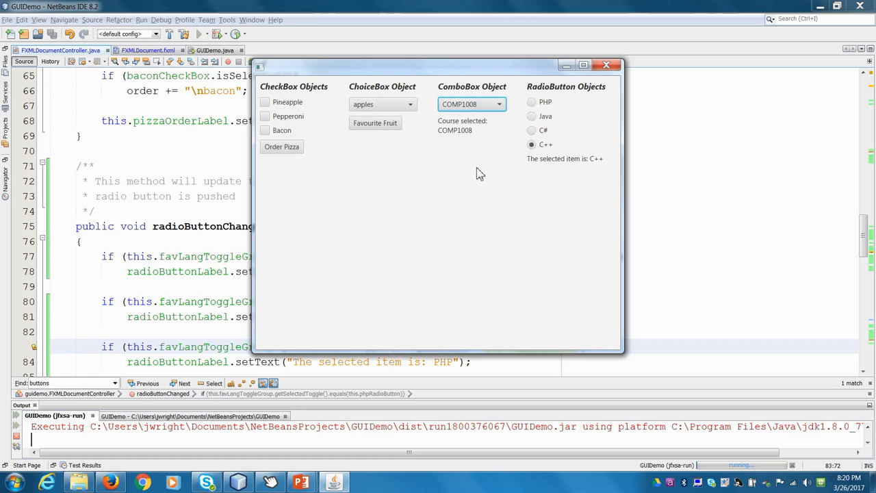
{"action": "left_click", "coordinate": [606, 64]}
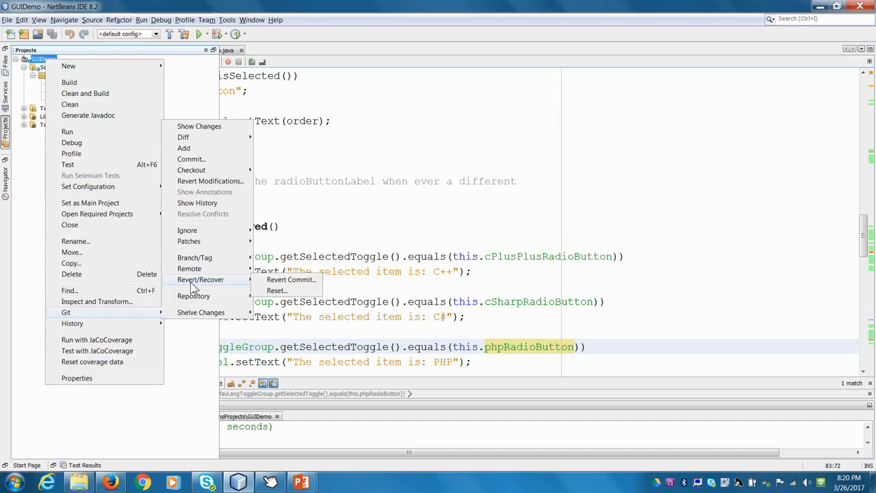
- Commit the radio button changes with Git and push them to the GitHub remote
{"action": "left_click", "coordinate": [192, 159]}
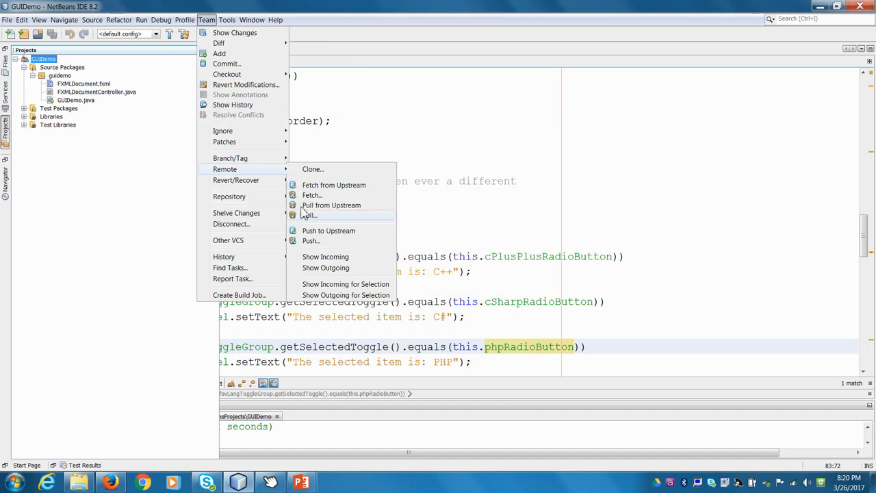
{"action": "left_click", "coordinate": [329, 230]}
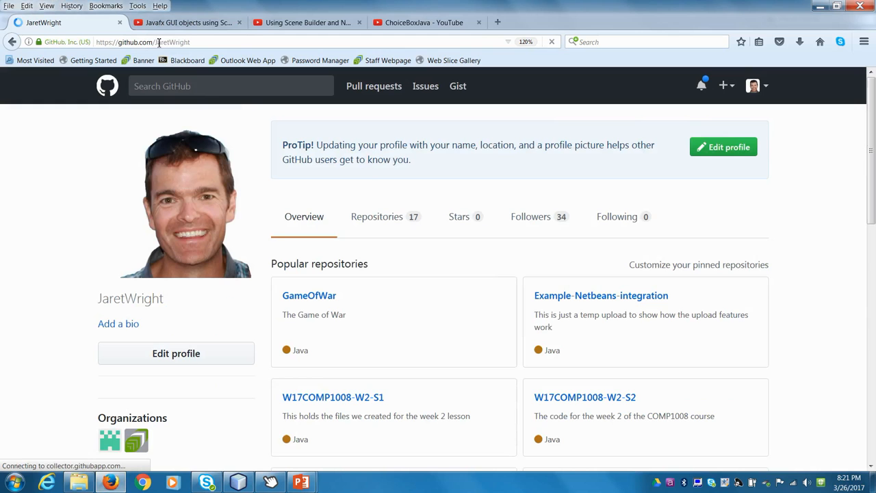
- Browse GitHub Repositories to GUIDemo's src/guidemo and view FXMLDocumentController.java
{"action": "left_click", "coordinate": [377, 216]}
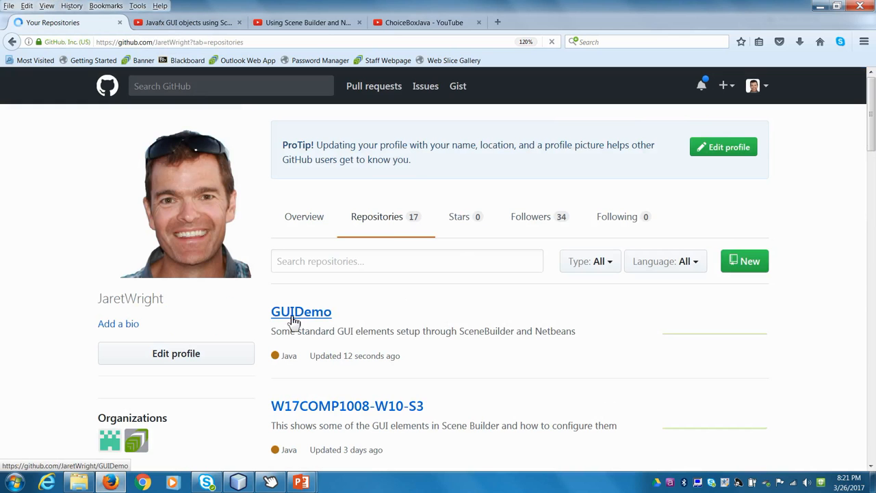
{"action": "left_click", "coordinate": [302, 312]}
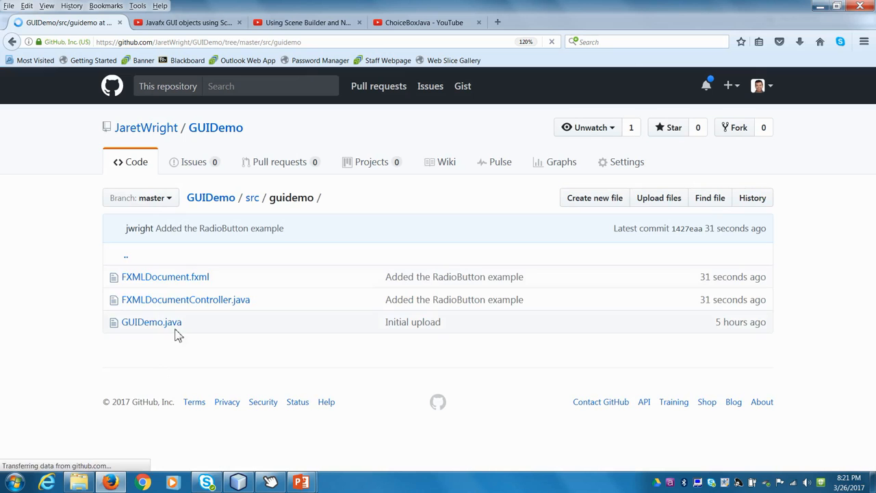
{"action": "mouse_move", "coordinate": [151, 322]}
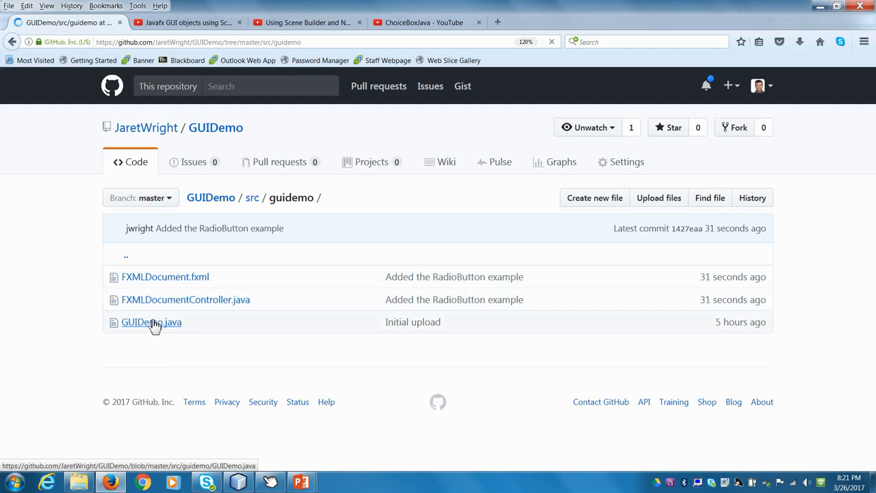
{"action": "left_click", "coordinate": [185, 299]}
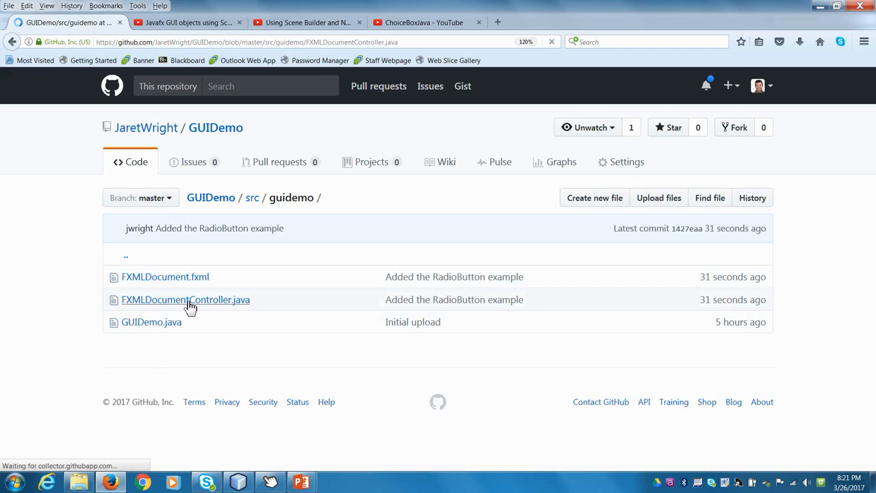